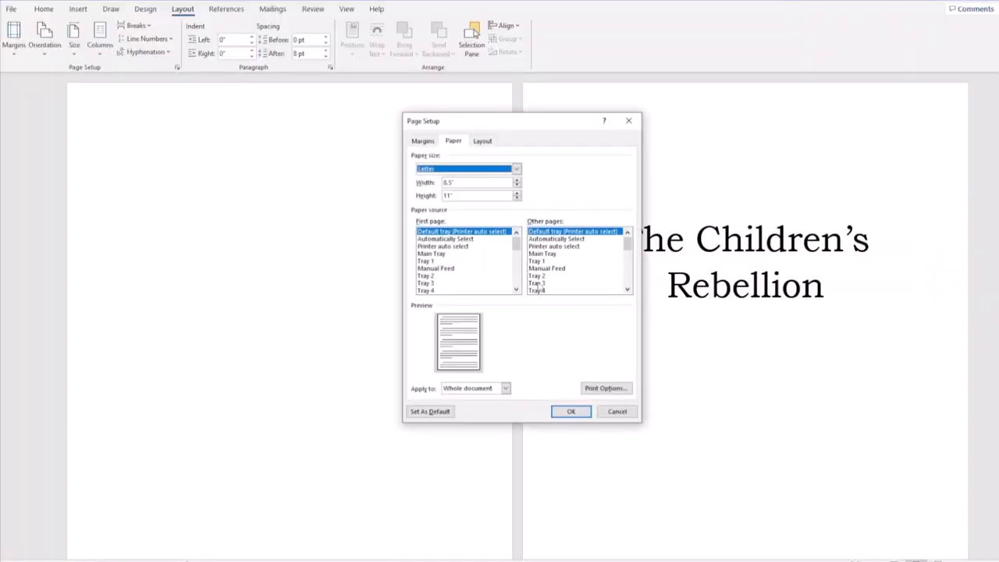
In Page Setup, choose Book fold with 0.8-inch margins and 32 sheets per booklet.
click(423, 140)
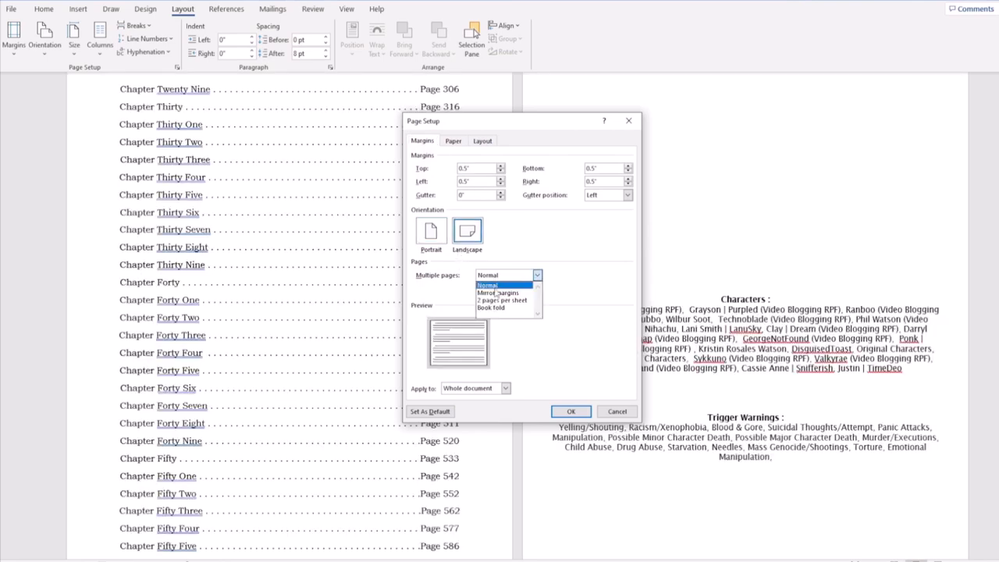
click(491, 308)
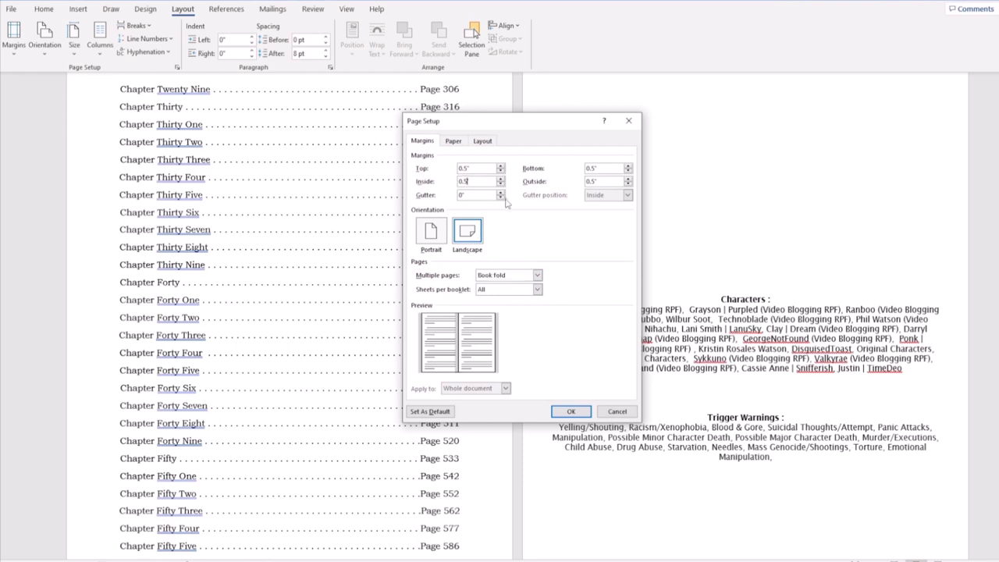
text(0.8")
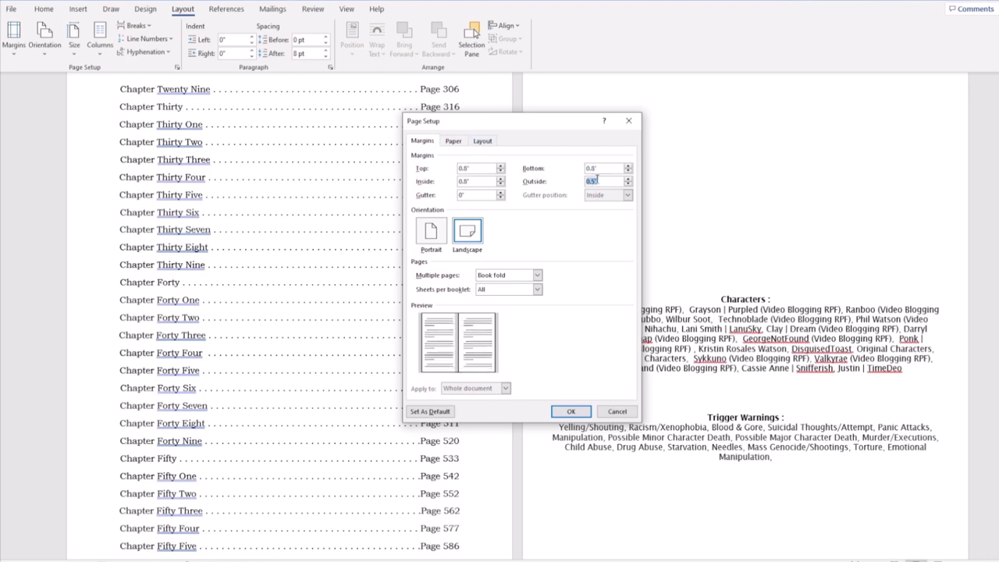
text(0.8")
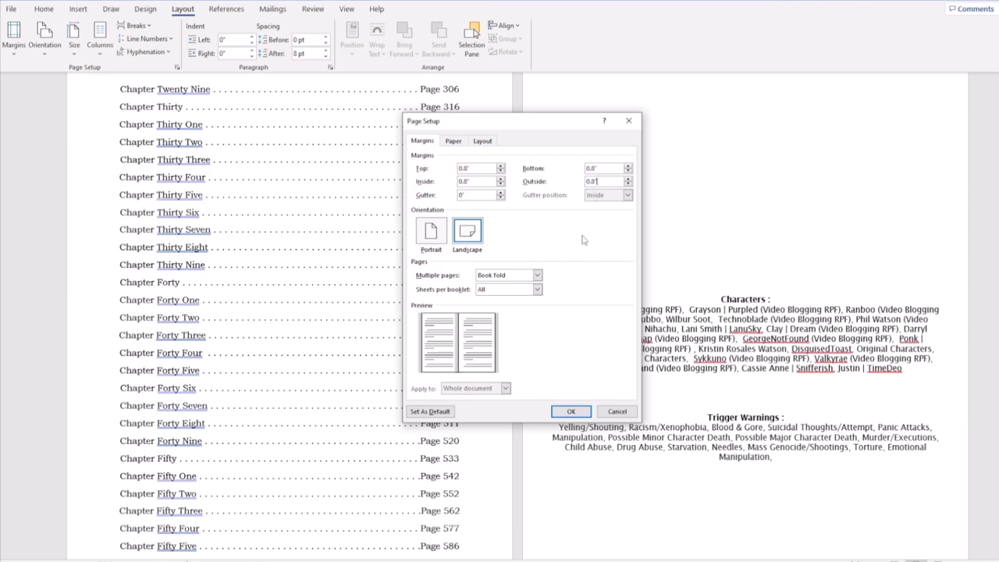
mouse_move(509, 301)
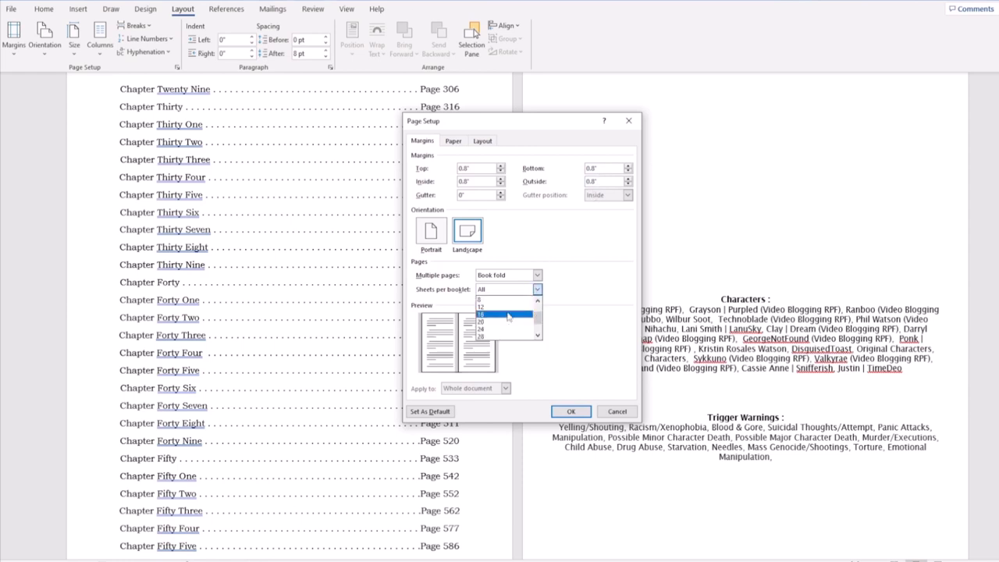
click(506, 315)
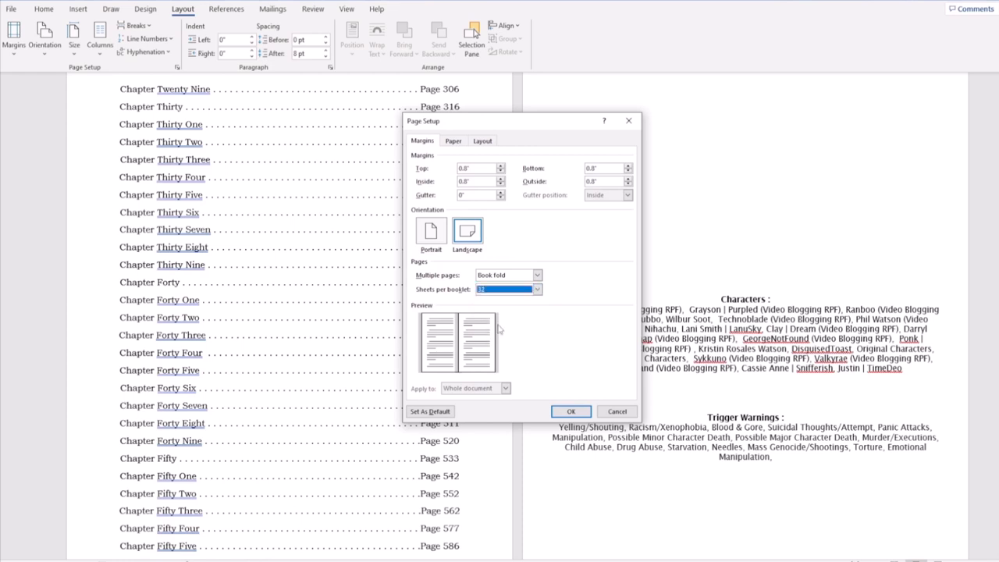
mouse_move(506, 330)
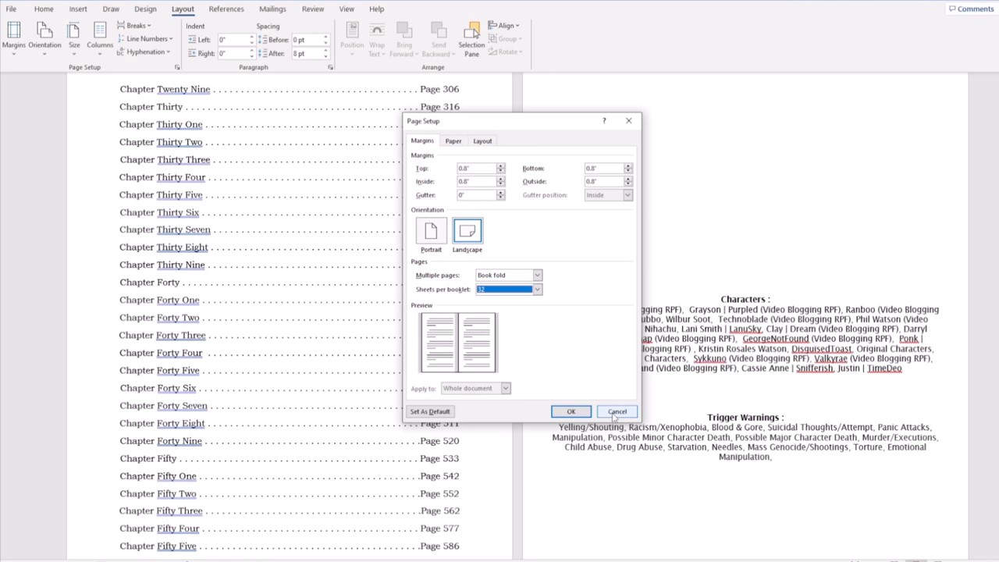
Check the header and footer distances on the Layout tab, then confirm the setup.
click(483, 141)
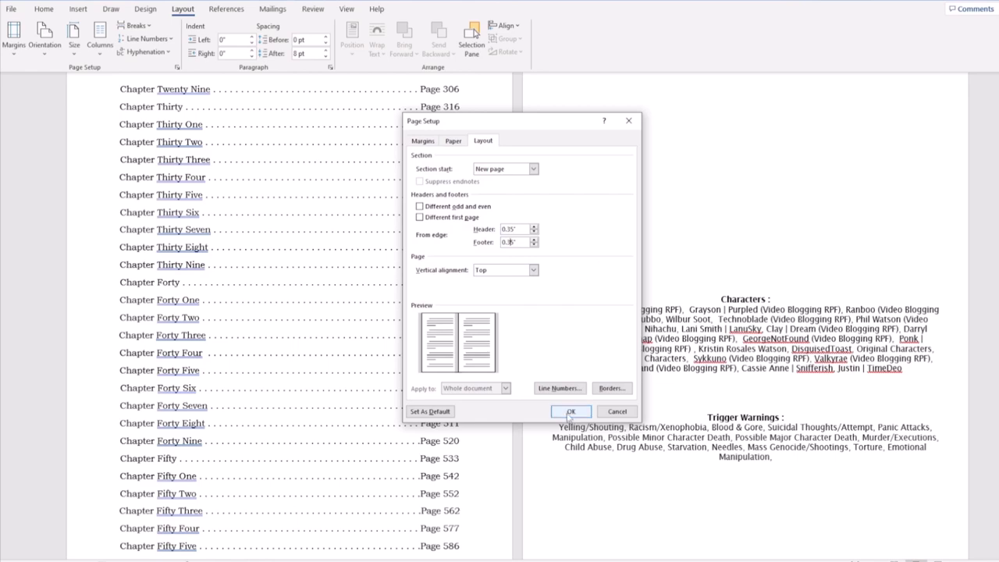
click(570, 412)
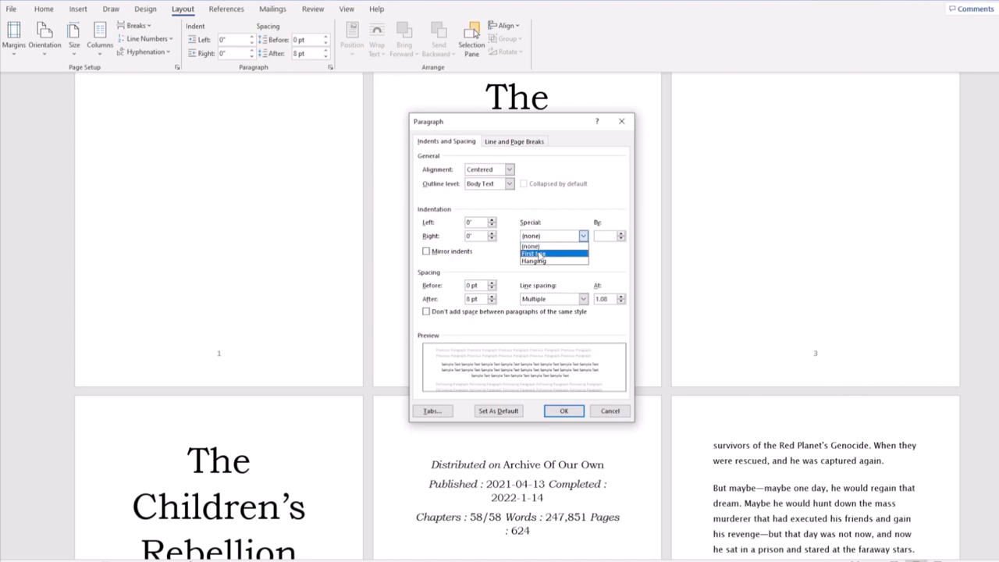
Give paragraphs a 0.3-inch first-line indent, exactly 15 pt spacing and justified alignment.
click(534, 254)
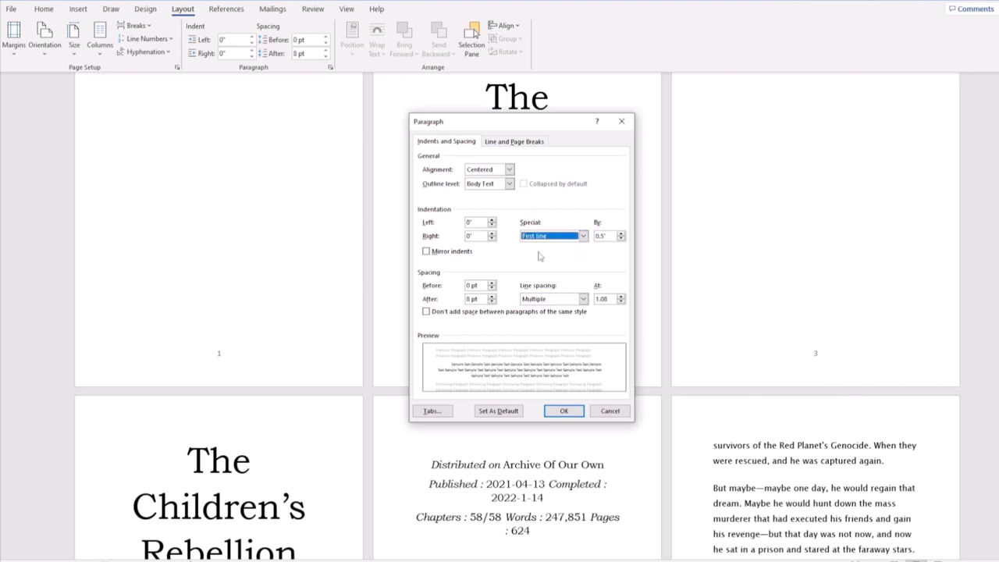
click(582, 298)
text(15)
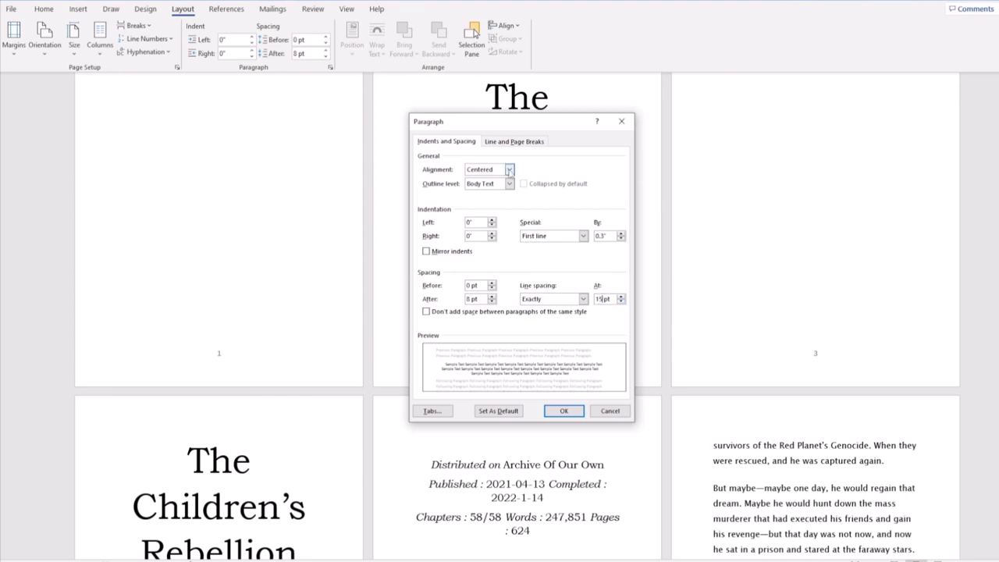
click(510, 169)
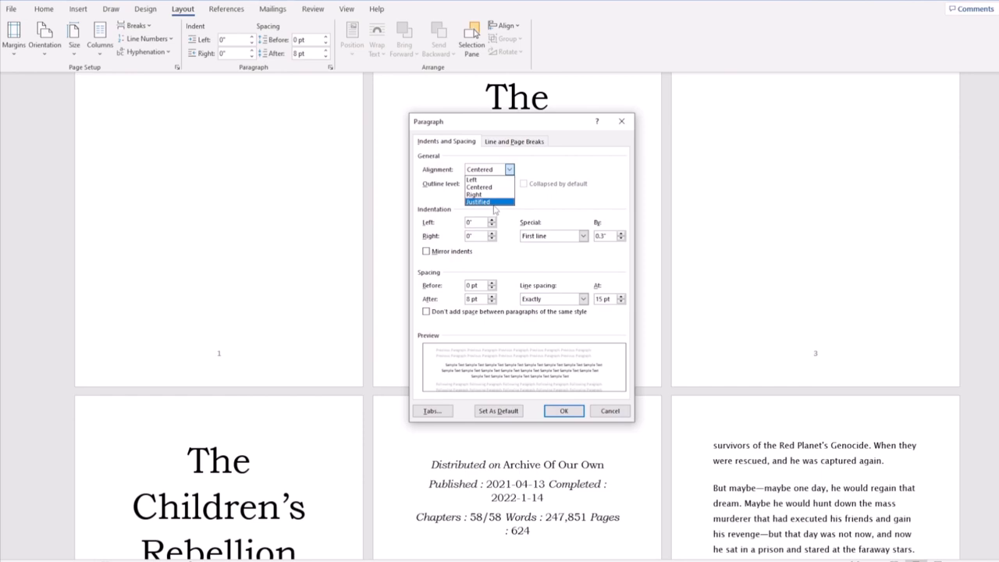
click(514, 141)
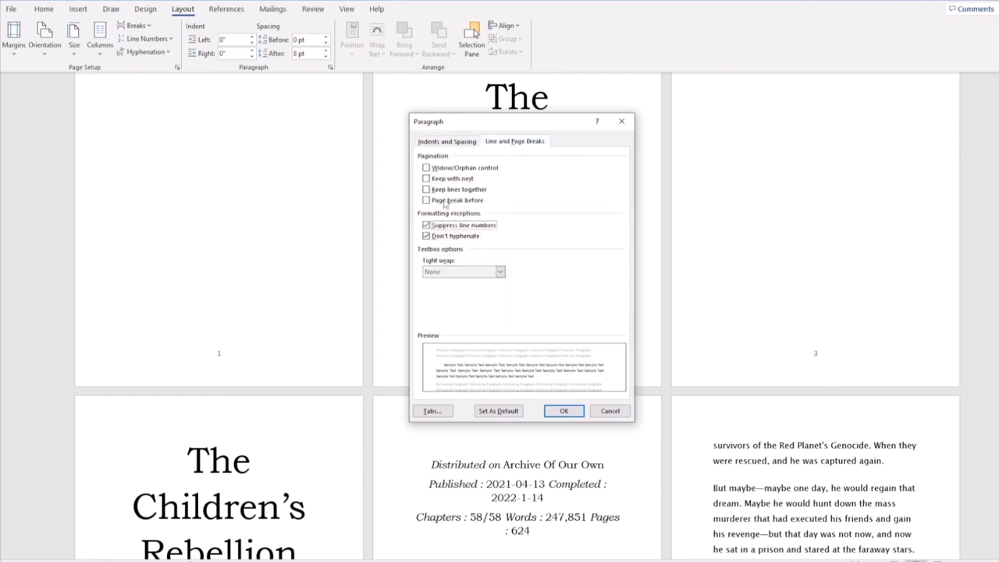
click(564, 411)
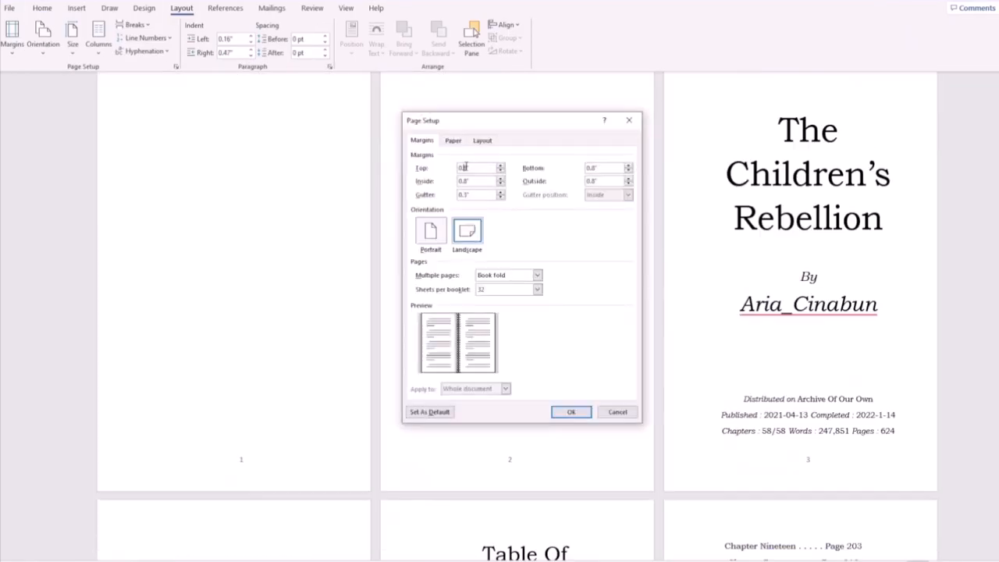
Set a 0.3-inch gutter, then calculate 1054 ÷ 2 = 527 in Calculator.
click(454, 140)
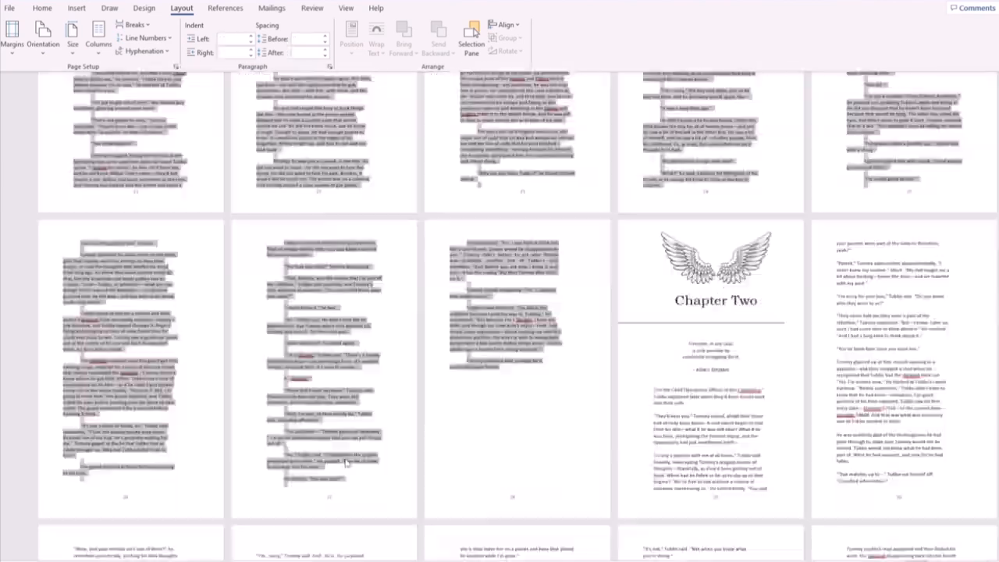
click(330, 66)
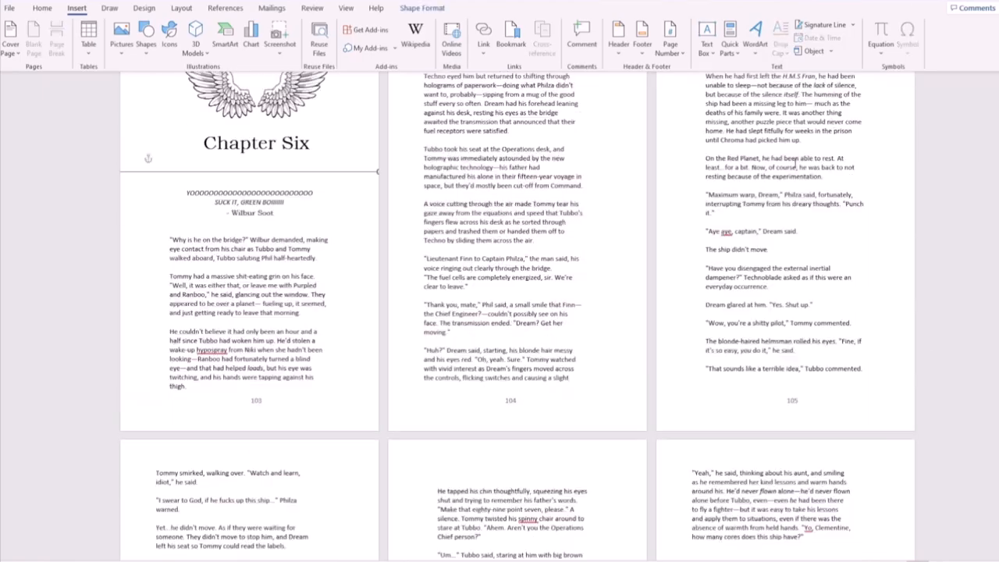
scroll(down, 3)
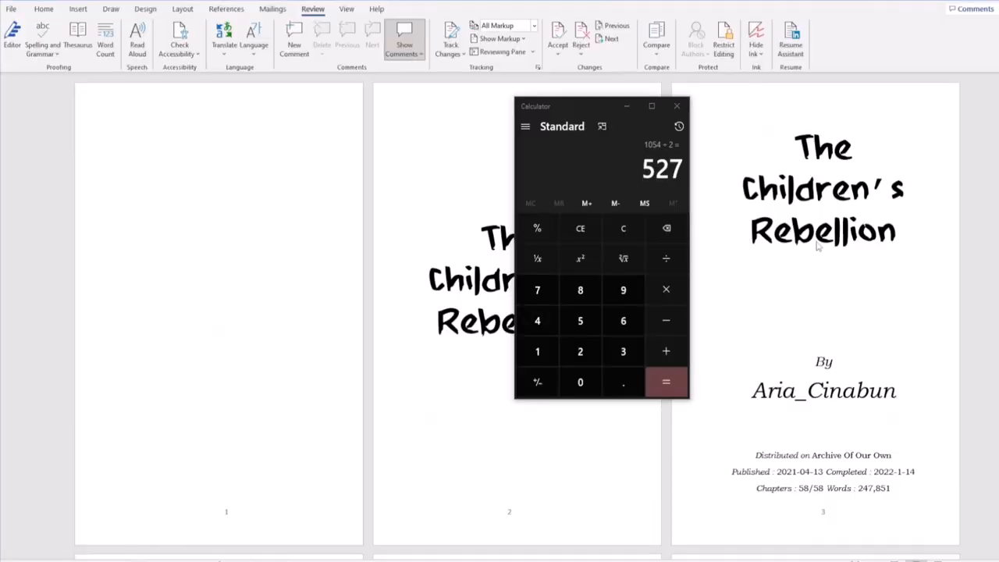
Leave Calculator and scroll through the first-half chapters toward Chapter Thirty.
click(666, 382)
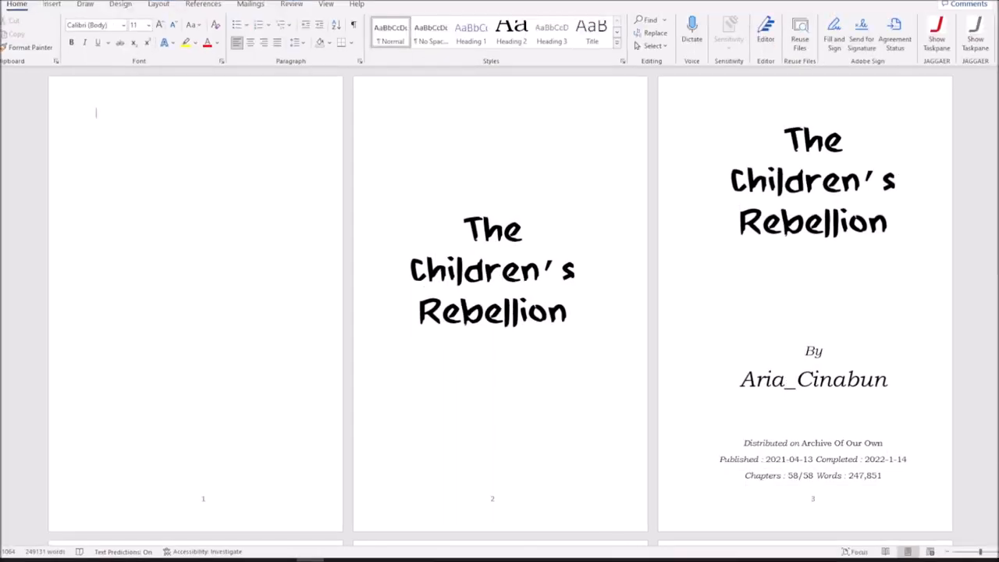
scroll(down, 3)
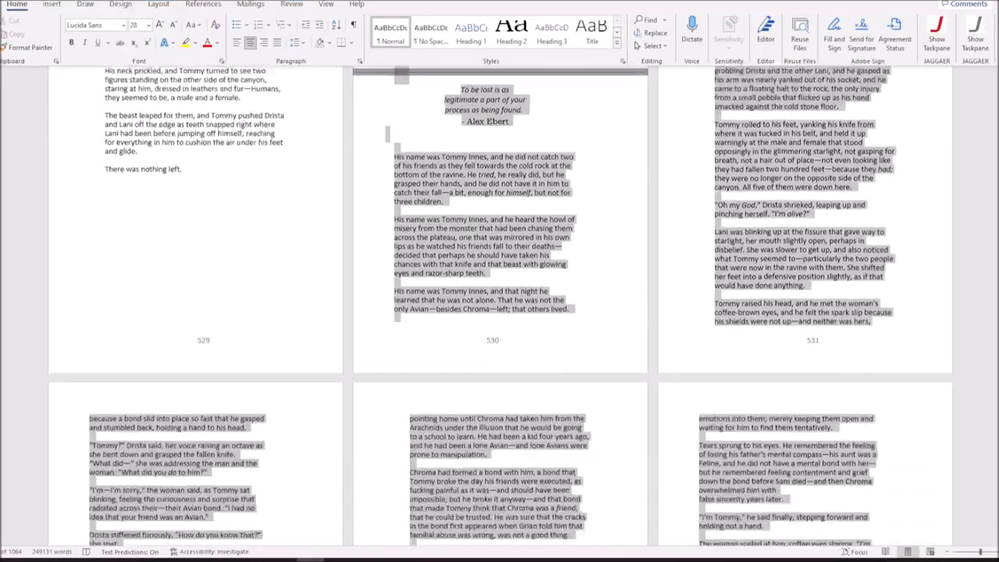
scroll(down, 3)
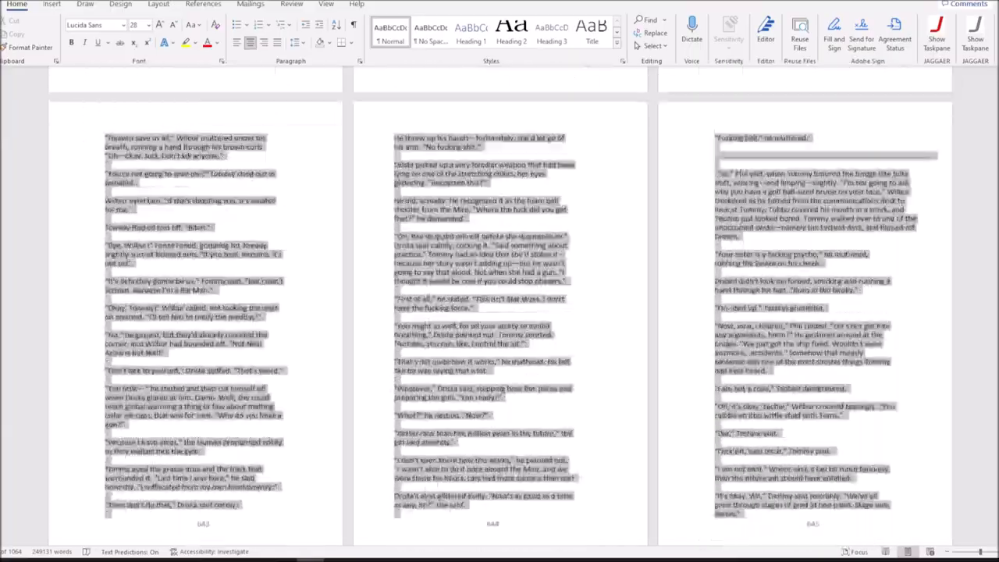
scroll(down, 3)
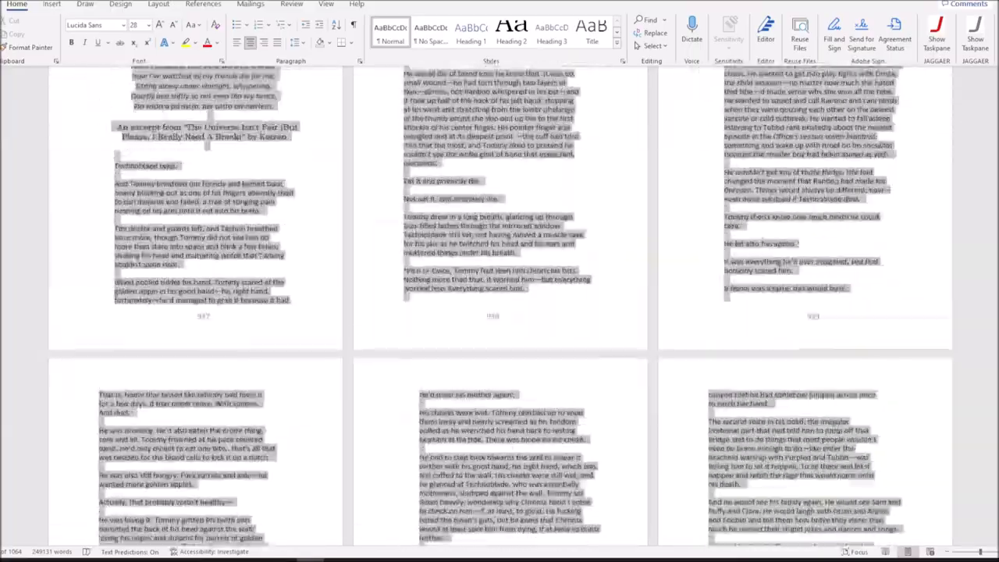
scroll(down, 3)
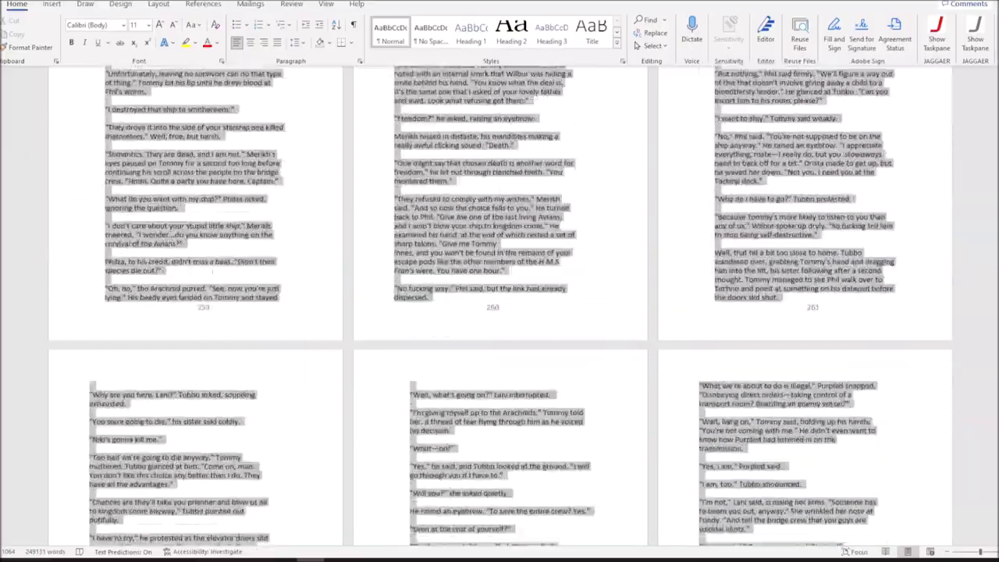
scroll(down, 3)
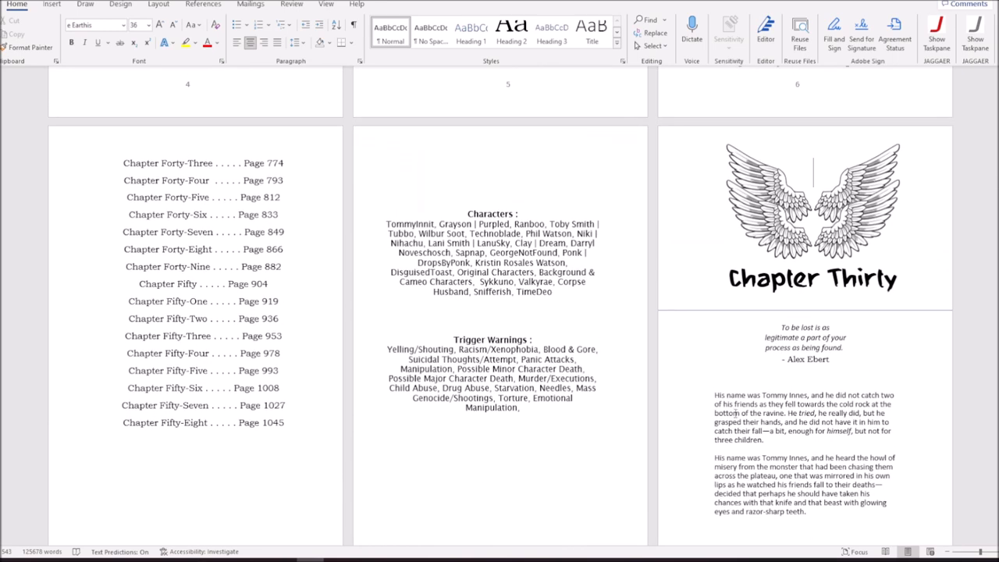
scroll(down, 3)
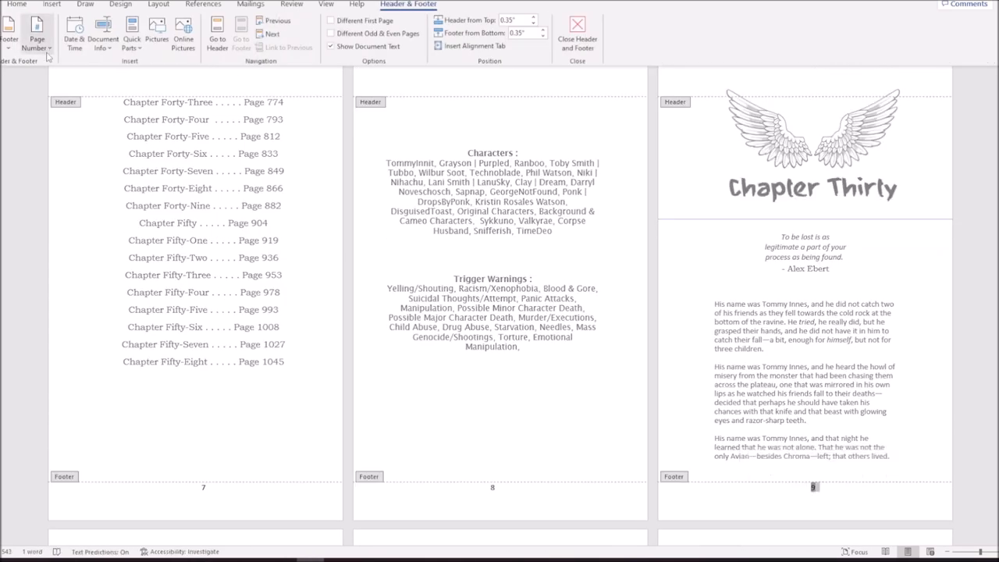
Format the page numbers to start at 522.
click(36, 33)
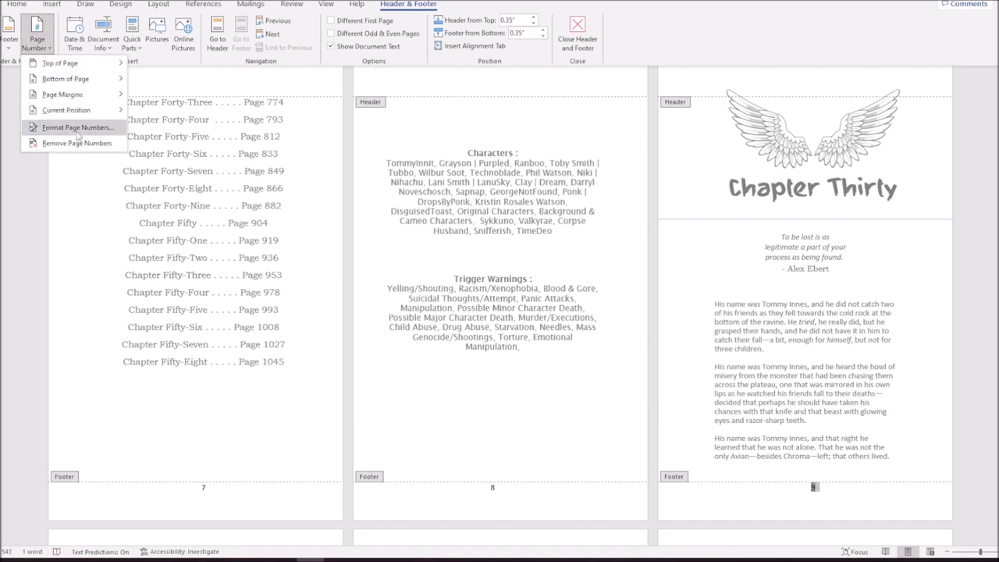
click(75, 127)
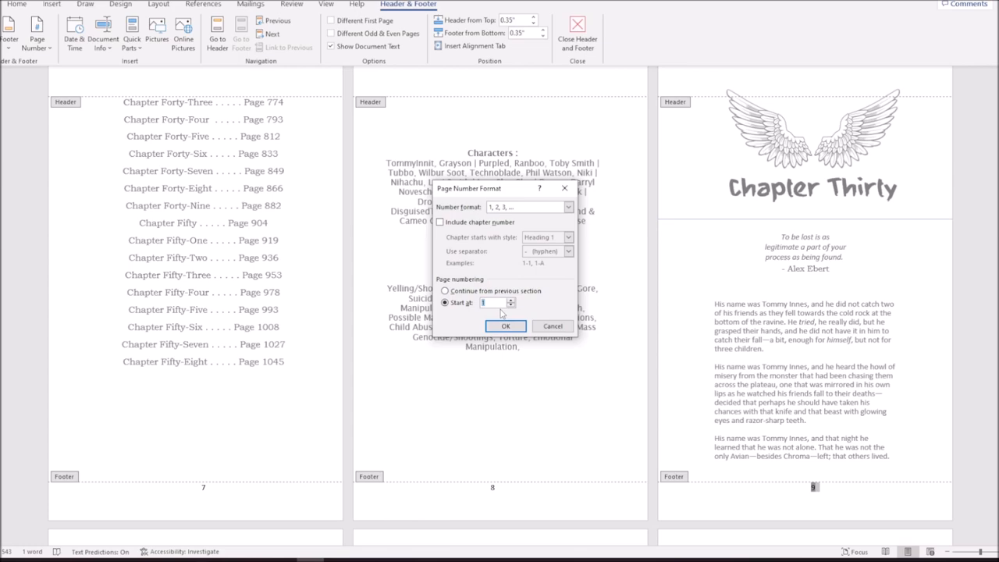
text(522)
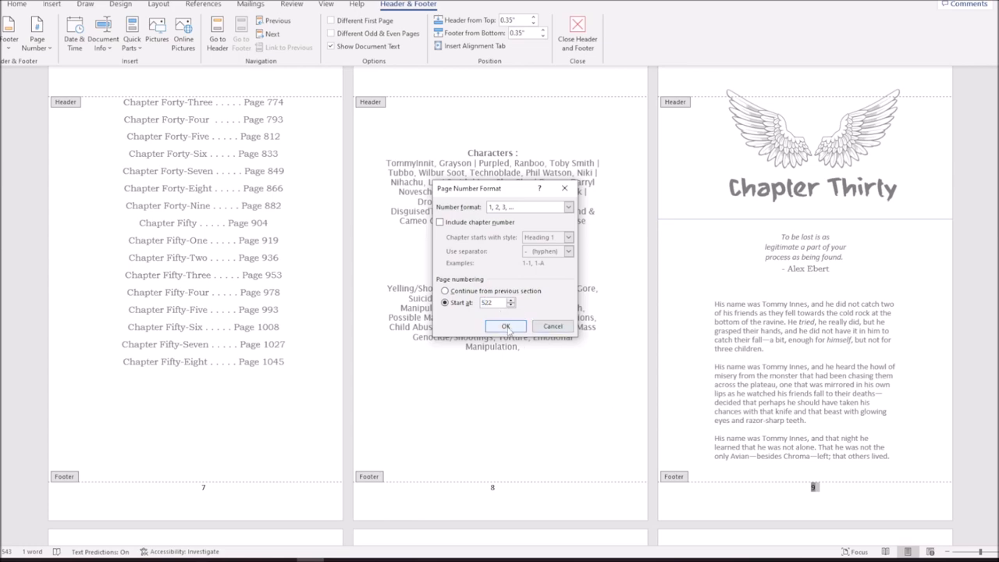
click(505, 326)
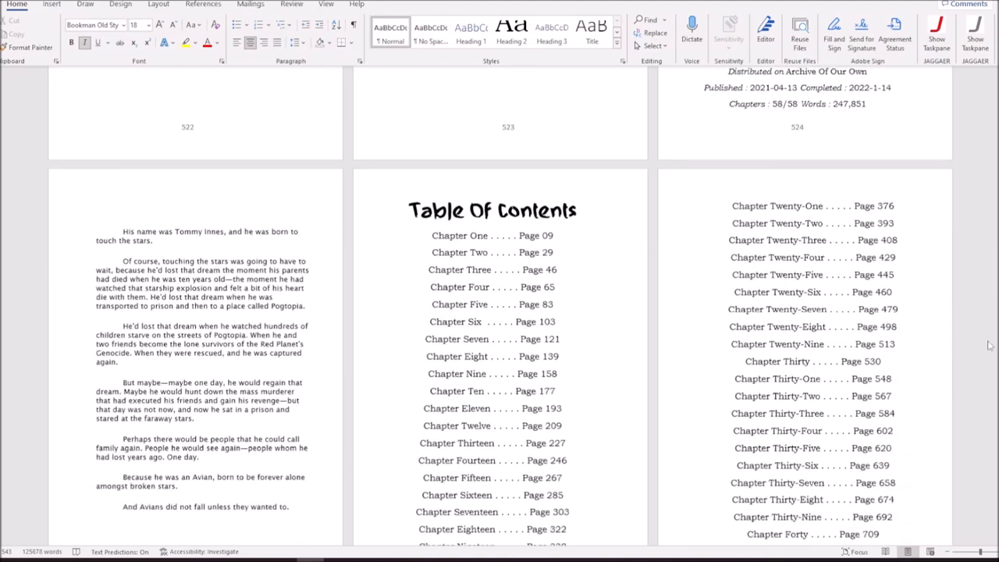
scroll(down, 3)
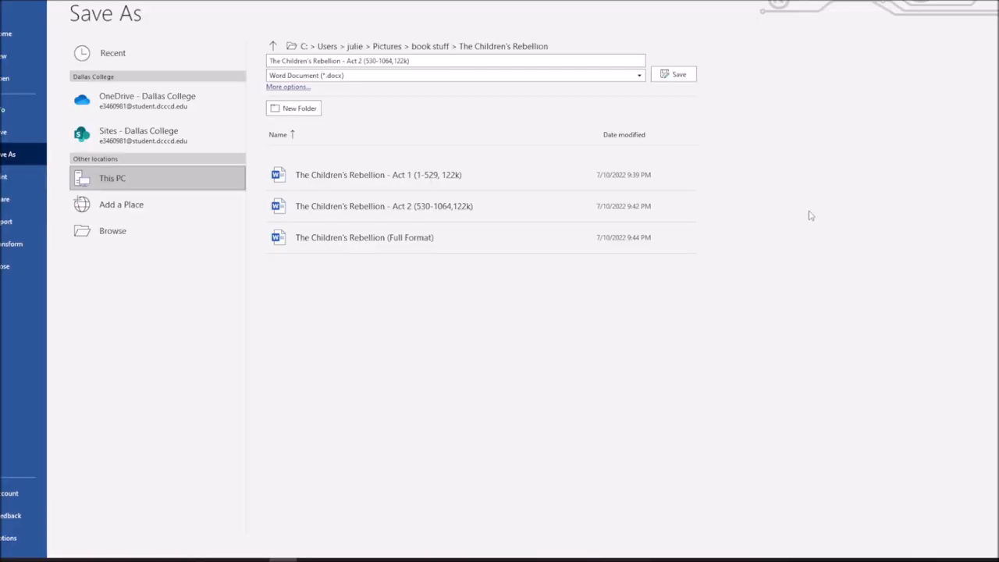
mouse_move(339, 81)
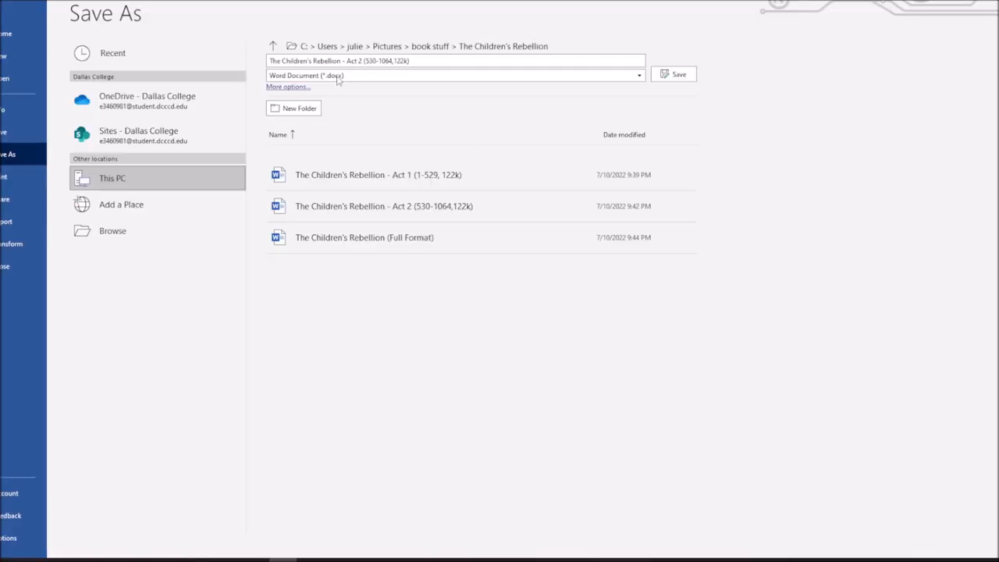
Save the Act 2 file as PDF (*.pdf).
click(453, 75)
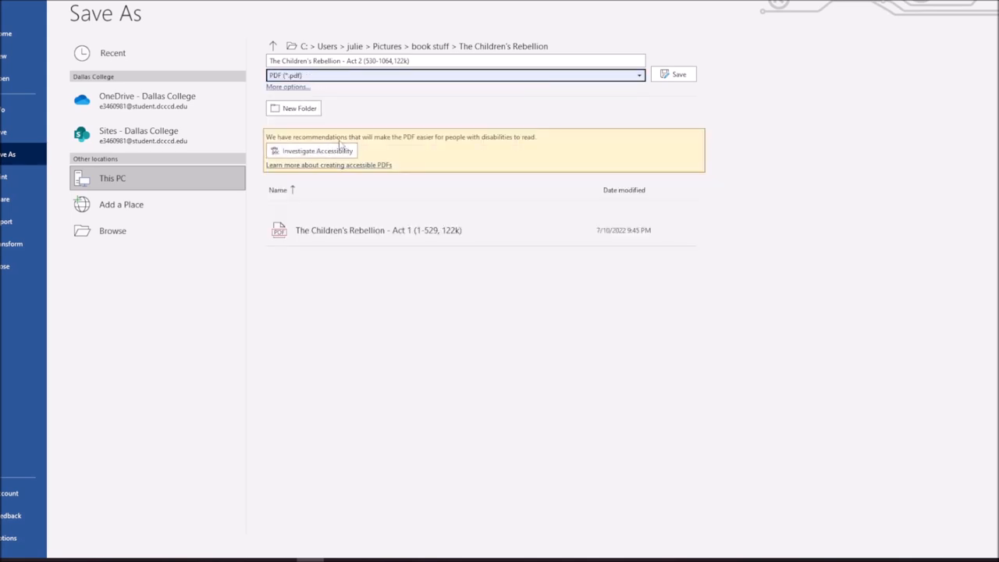
click(673, 74)
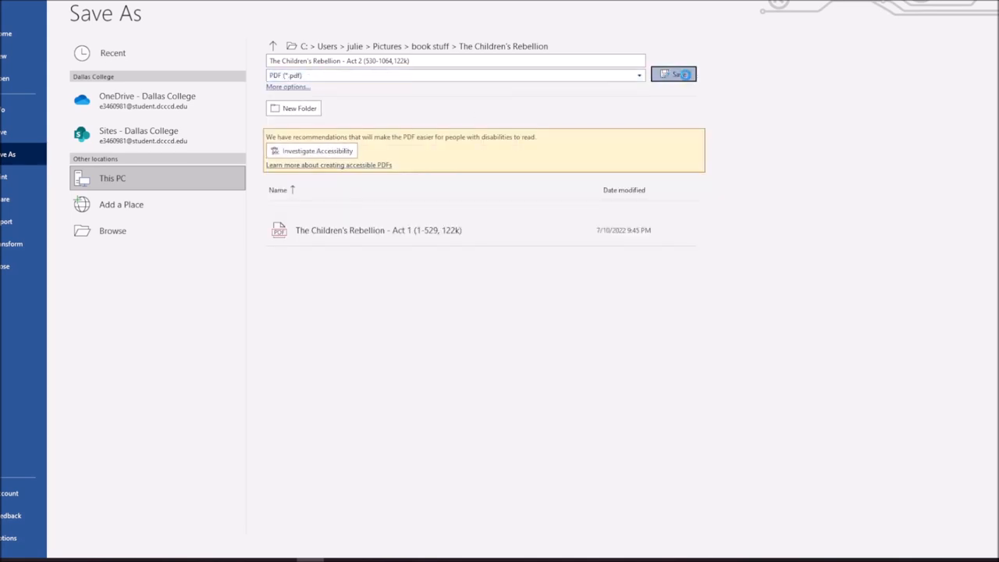
click(668, 74)
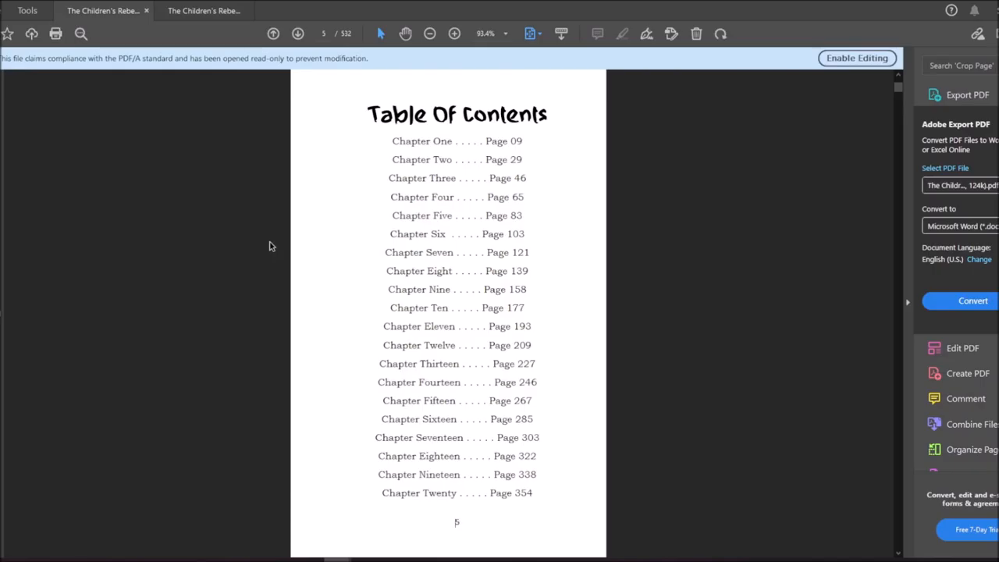
In Acrobat's Print dialog, choose Booklet page handling with both sides and left binding.
click(7, 10)
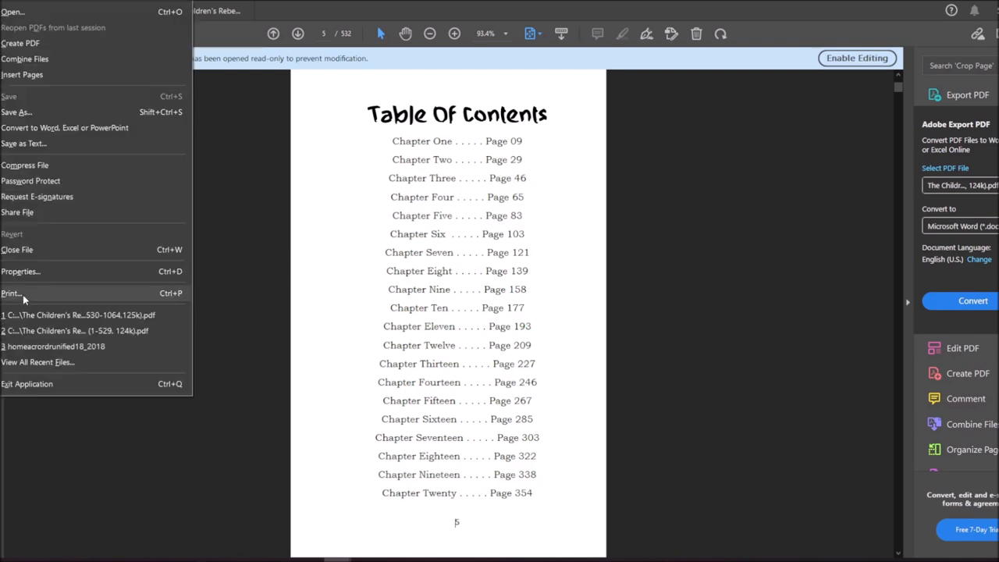
click(11, 293)
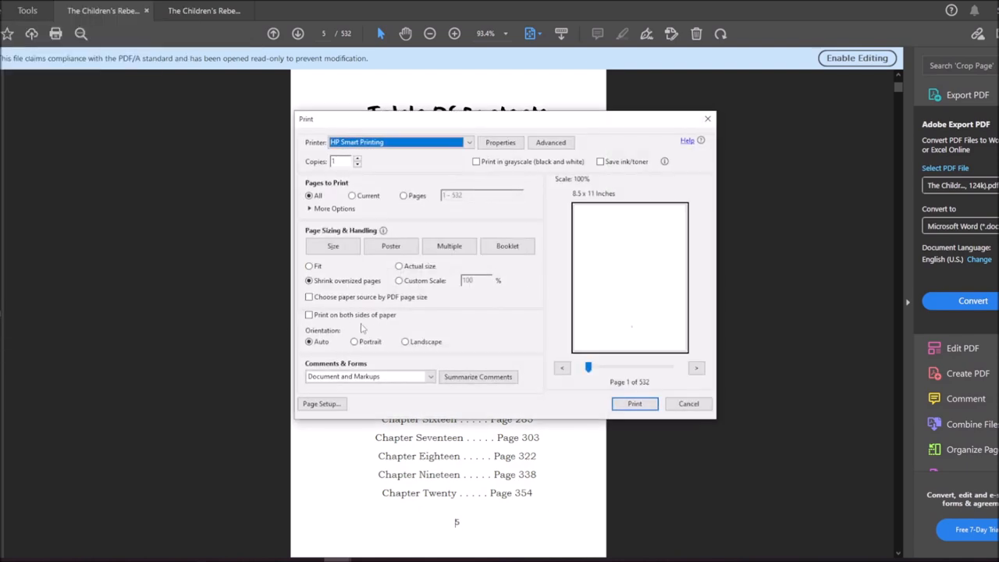
click(507, 246)
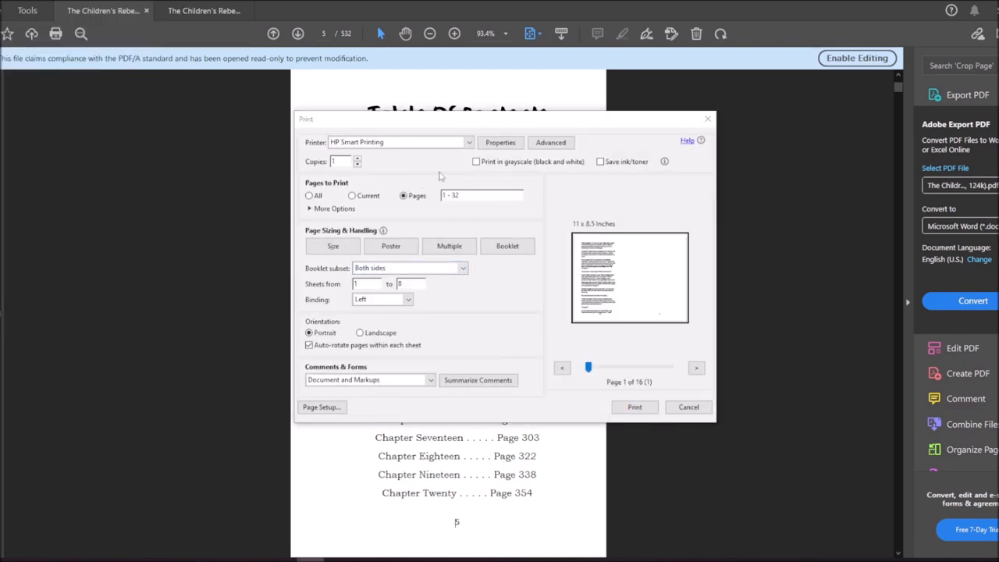
click(508, 246)
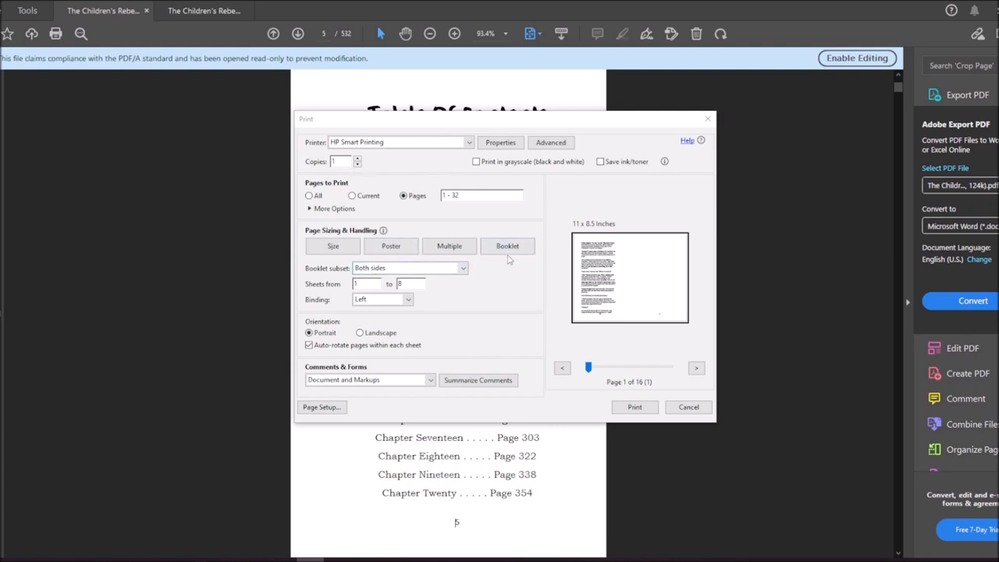
mouse_move(506, 264)
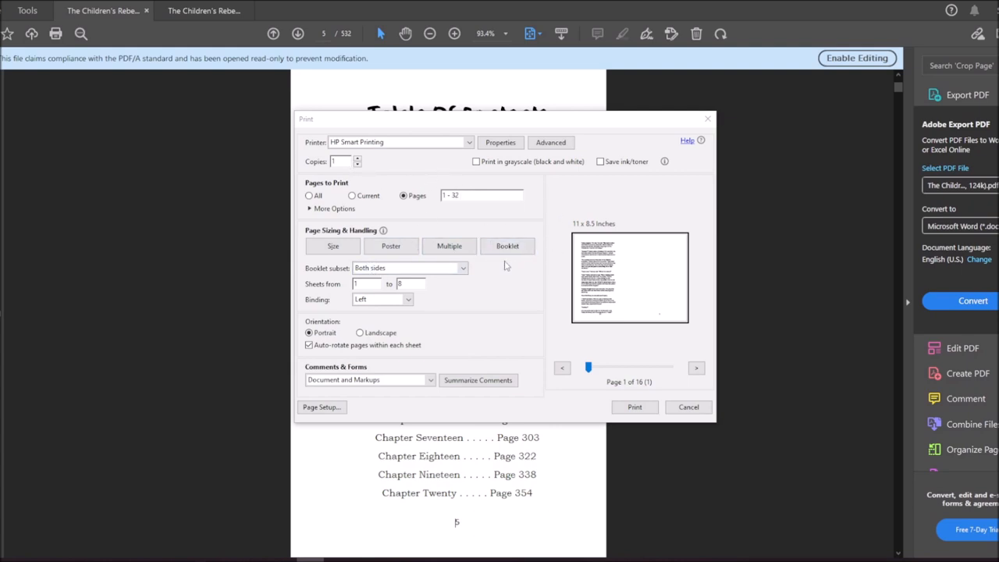
mouse_move(421, 293)
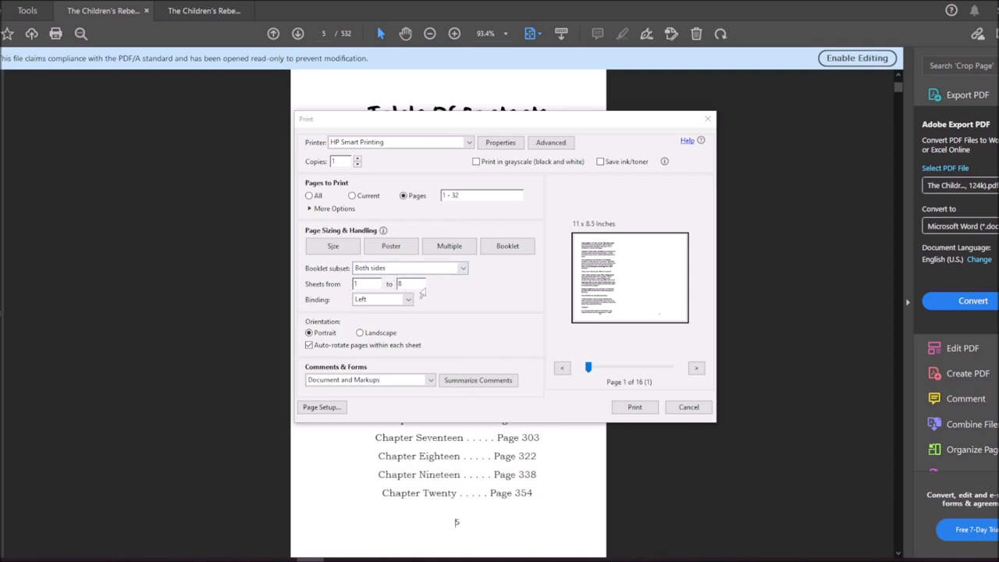